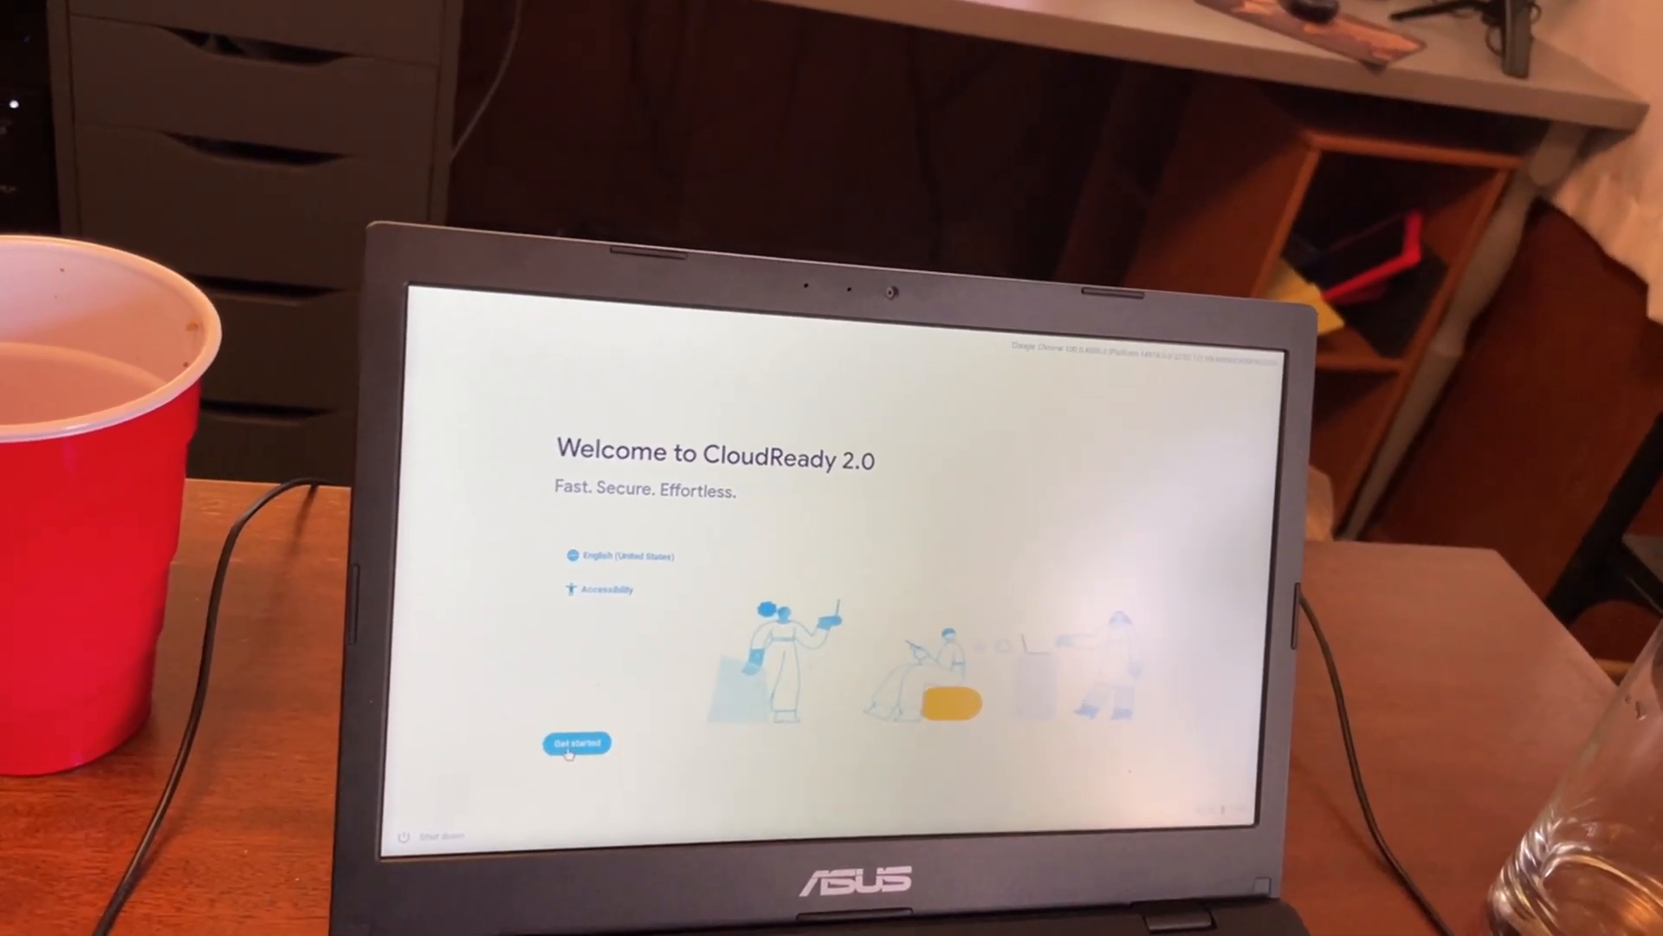
Start CloudReady setup and choose 'Try it first' to run from USB without installing
{"action": "left_click", "coordinate": [575, 742]}
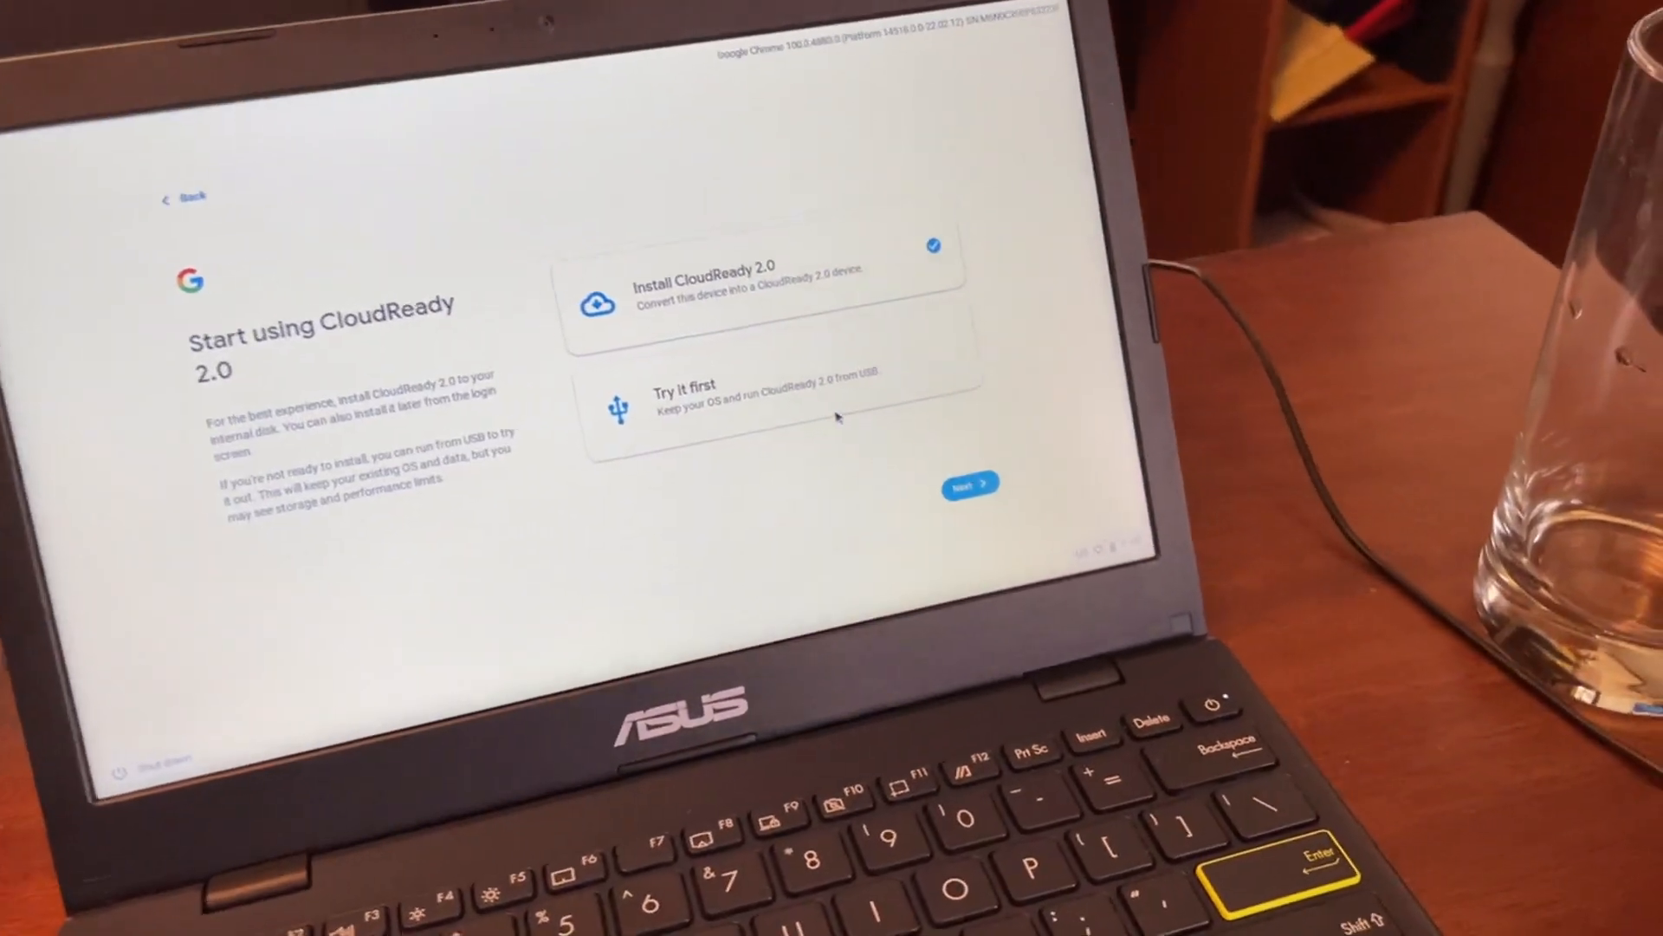
{"action": "left_click", "coordinate": [759, 397]}
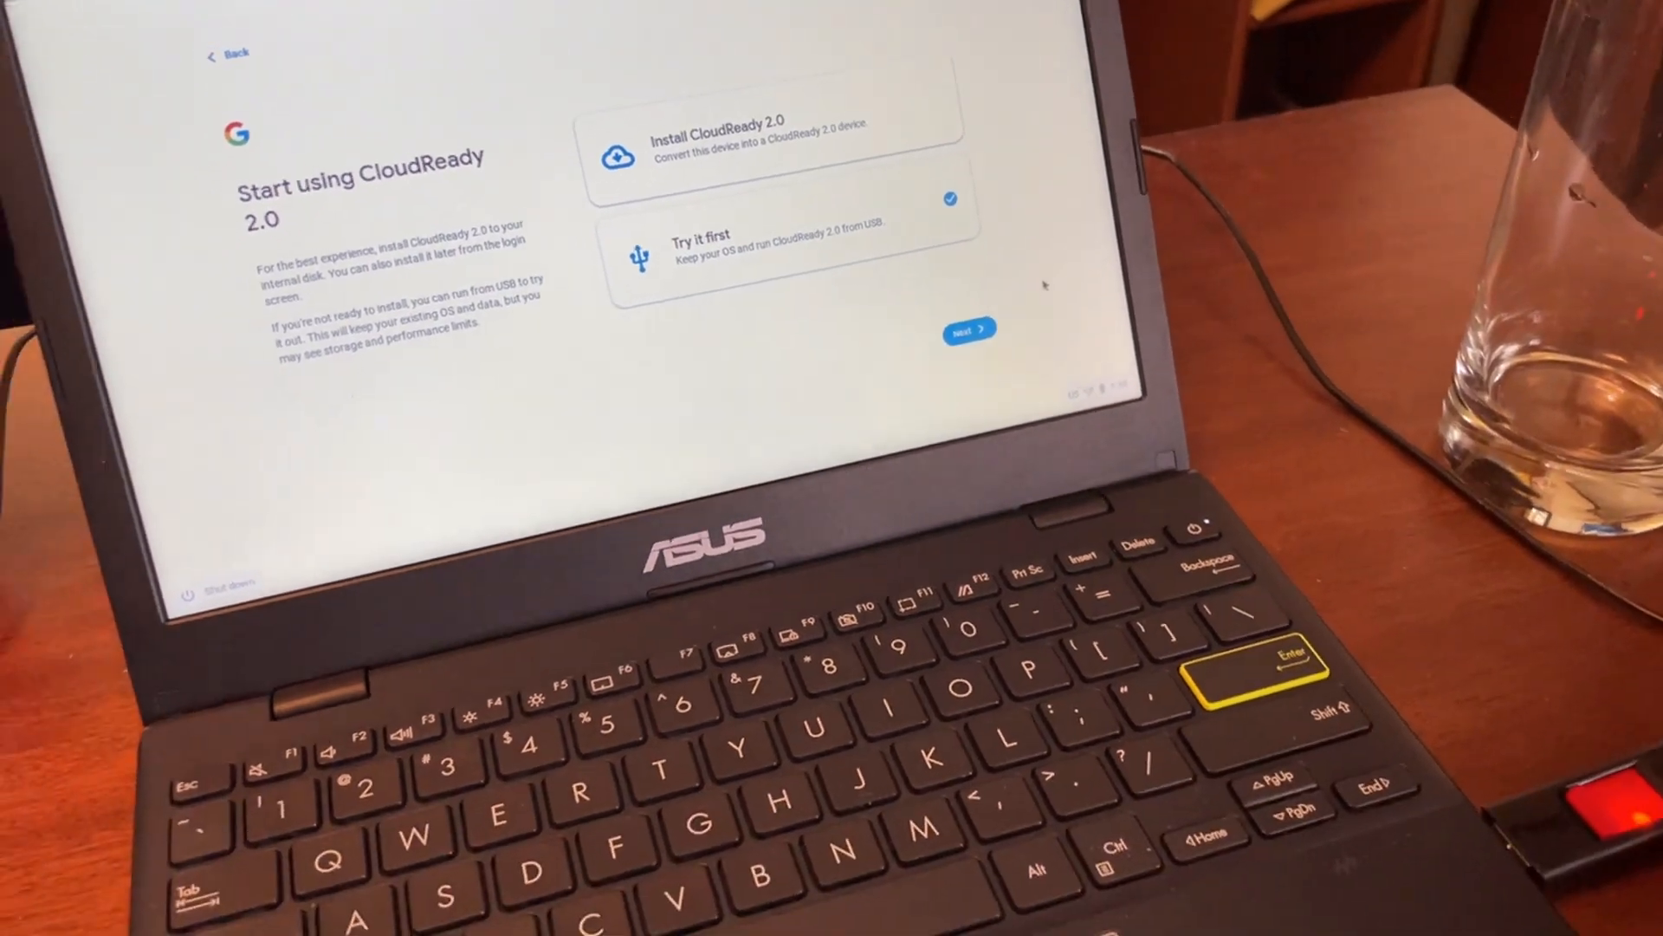
{"action": "left_click", "coordinate": [968, 327]}
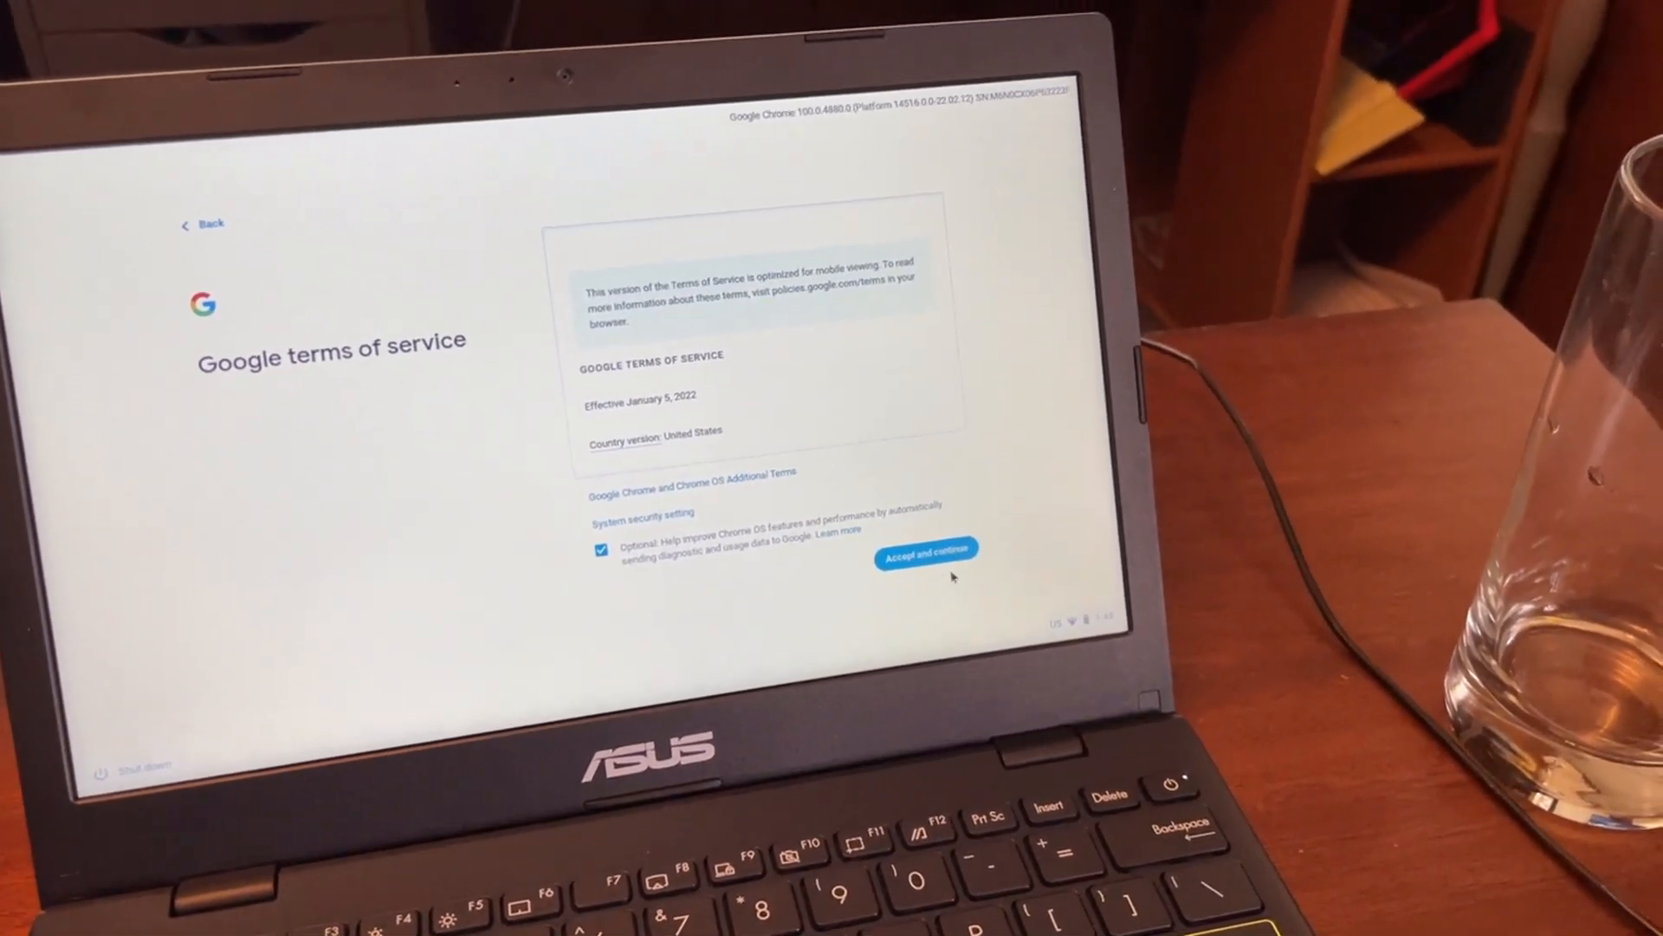
Accept the Google terms and keep 'You' as the device user
{"action": "left_click", "coordinate": [926, 552]}
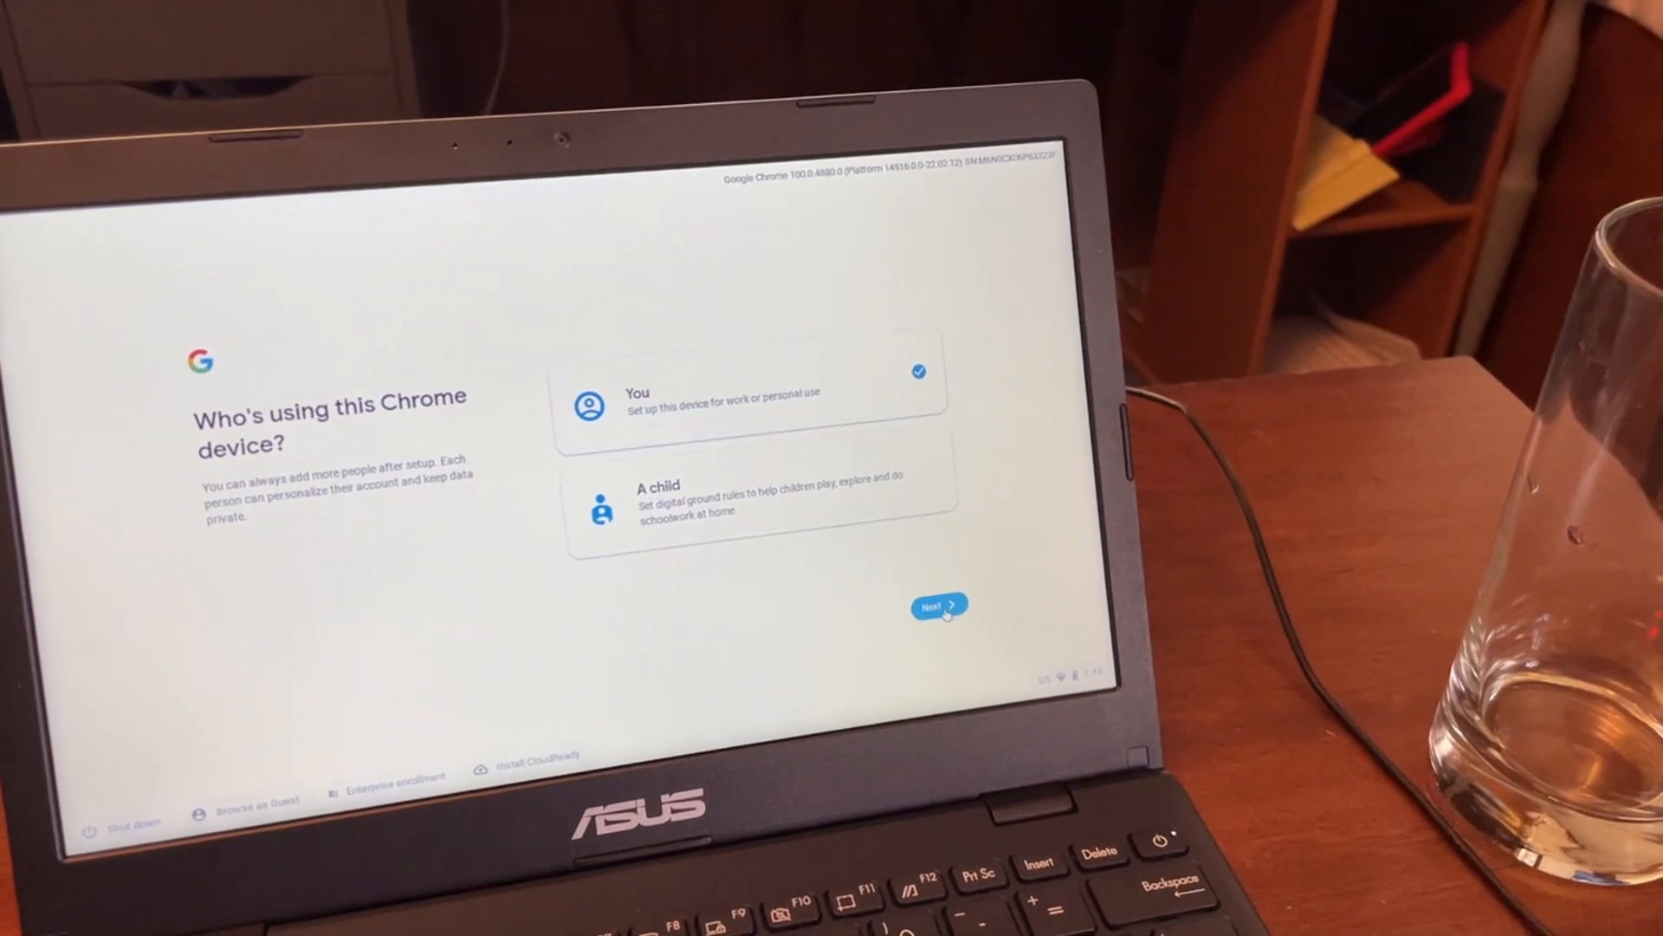
{"action": "left_click", "coordinate": [937, 604]}
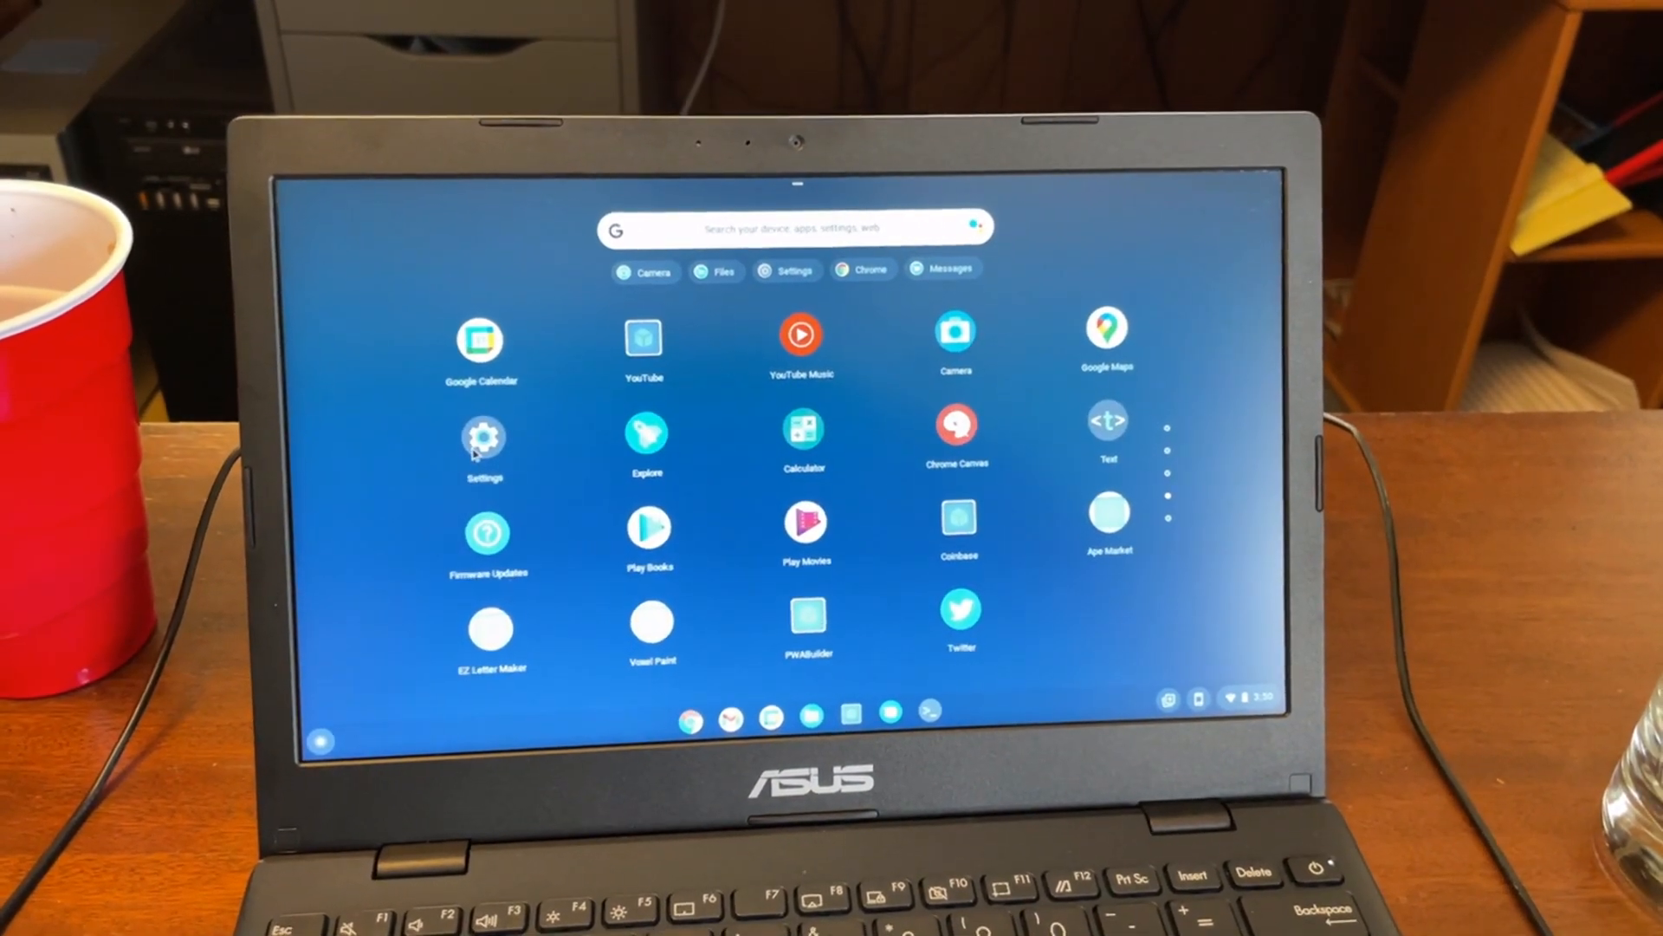
Open About Chrome OS in Settings and run 'Check for updates' on version 100.0.4880.0
{"action": "left_click", "coordinate": [483, 439]}
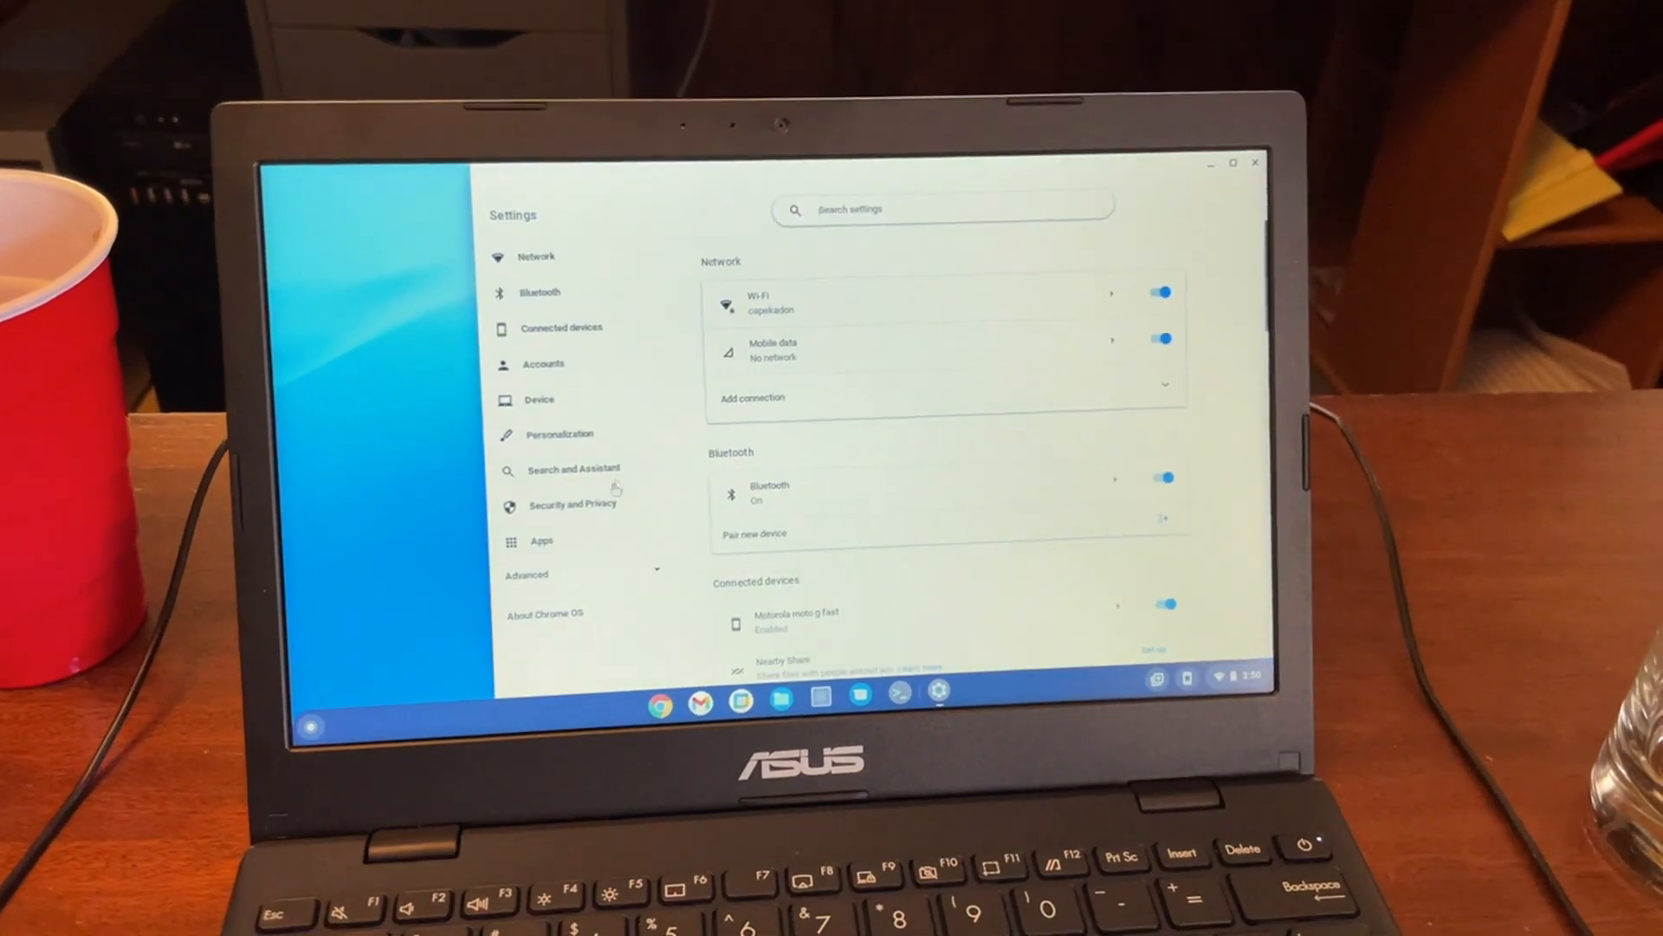
{"action": "left_click", "coordinate": [544, 613]}
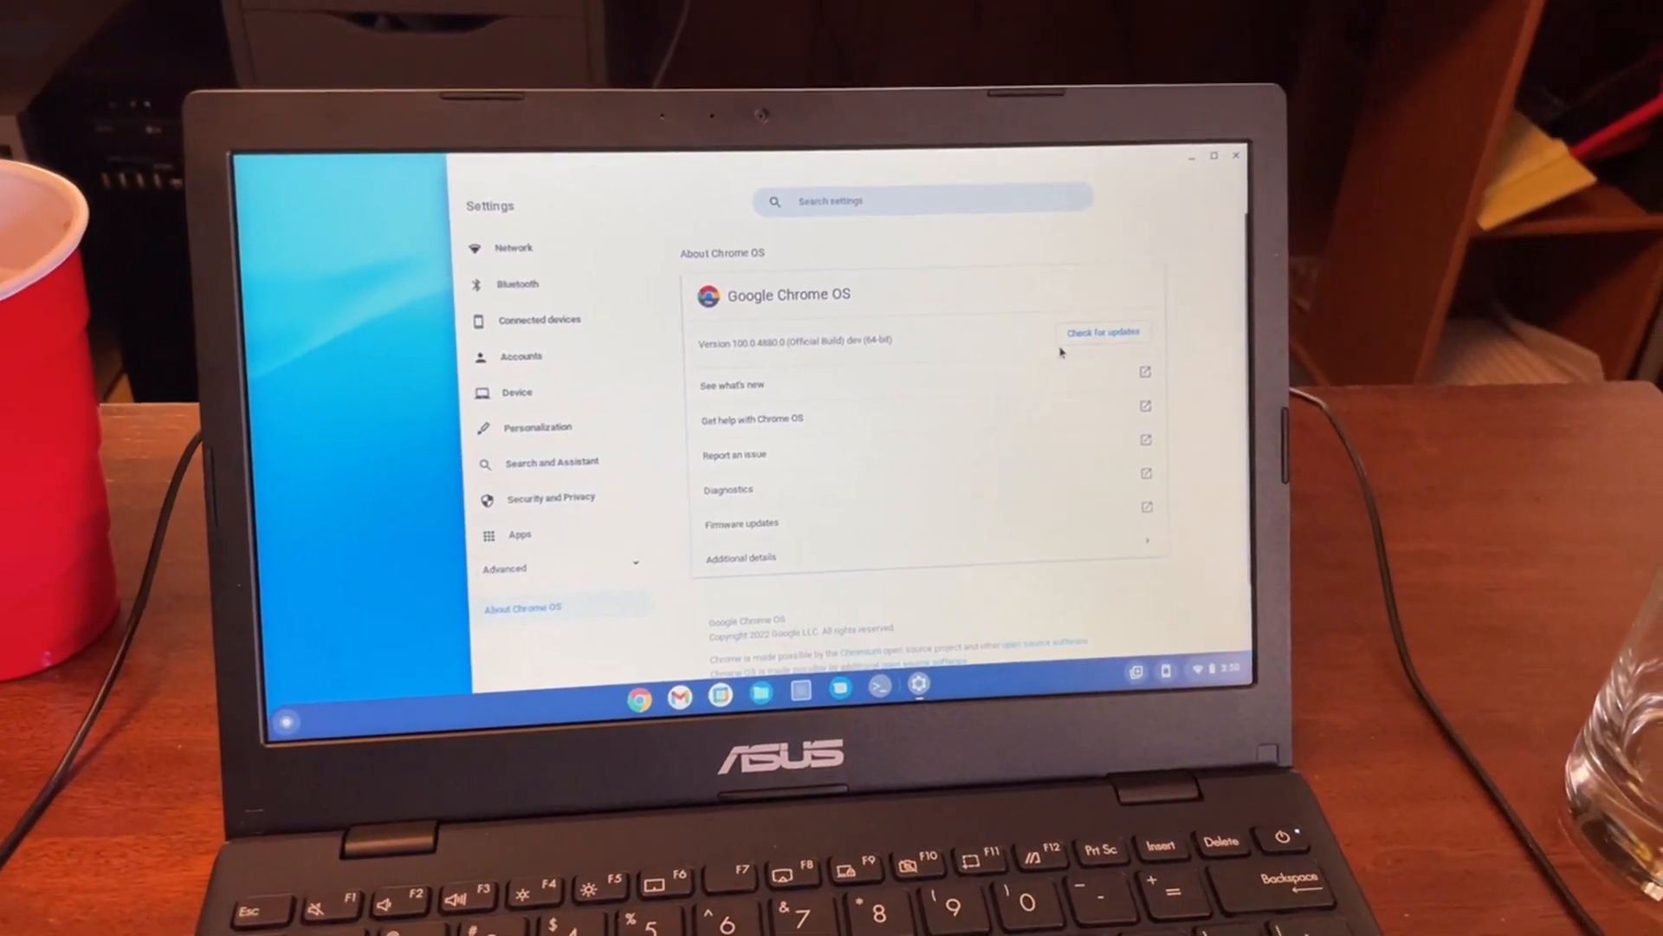
{"action": "left_click", "coordinate": [1102, 331]}
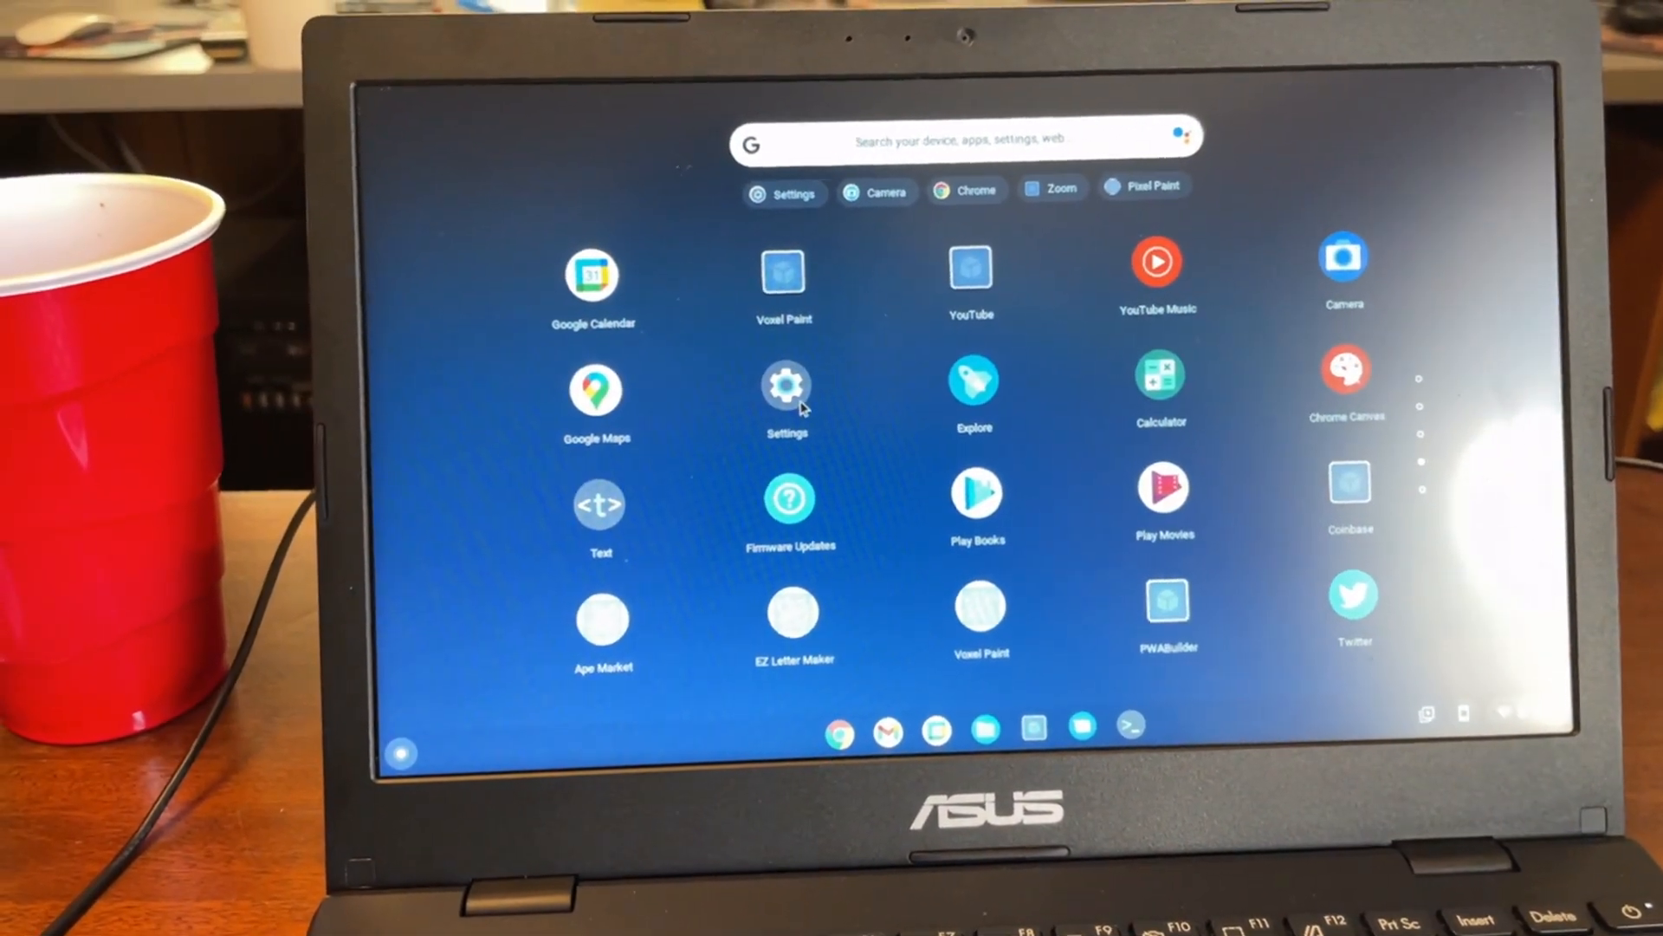
Reopen Settings and check for updates, confirming version 100.0.4880.0 is up to date
{"action": "left_click", "coordinate": [786, 387]}
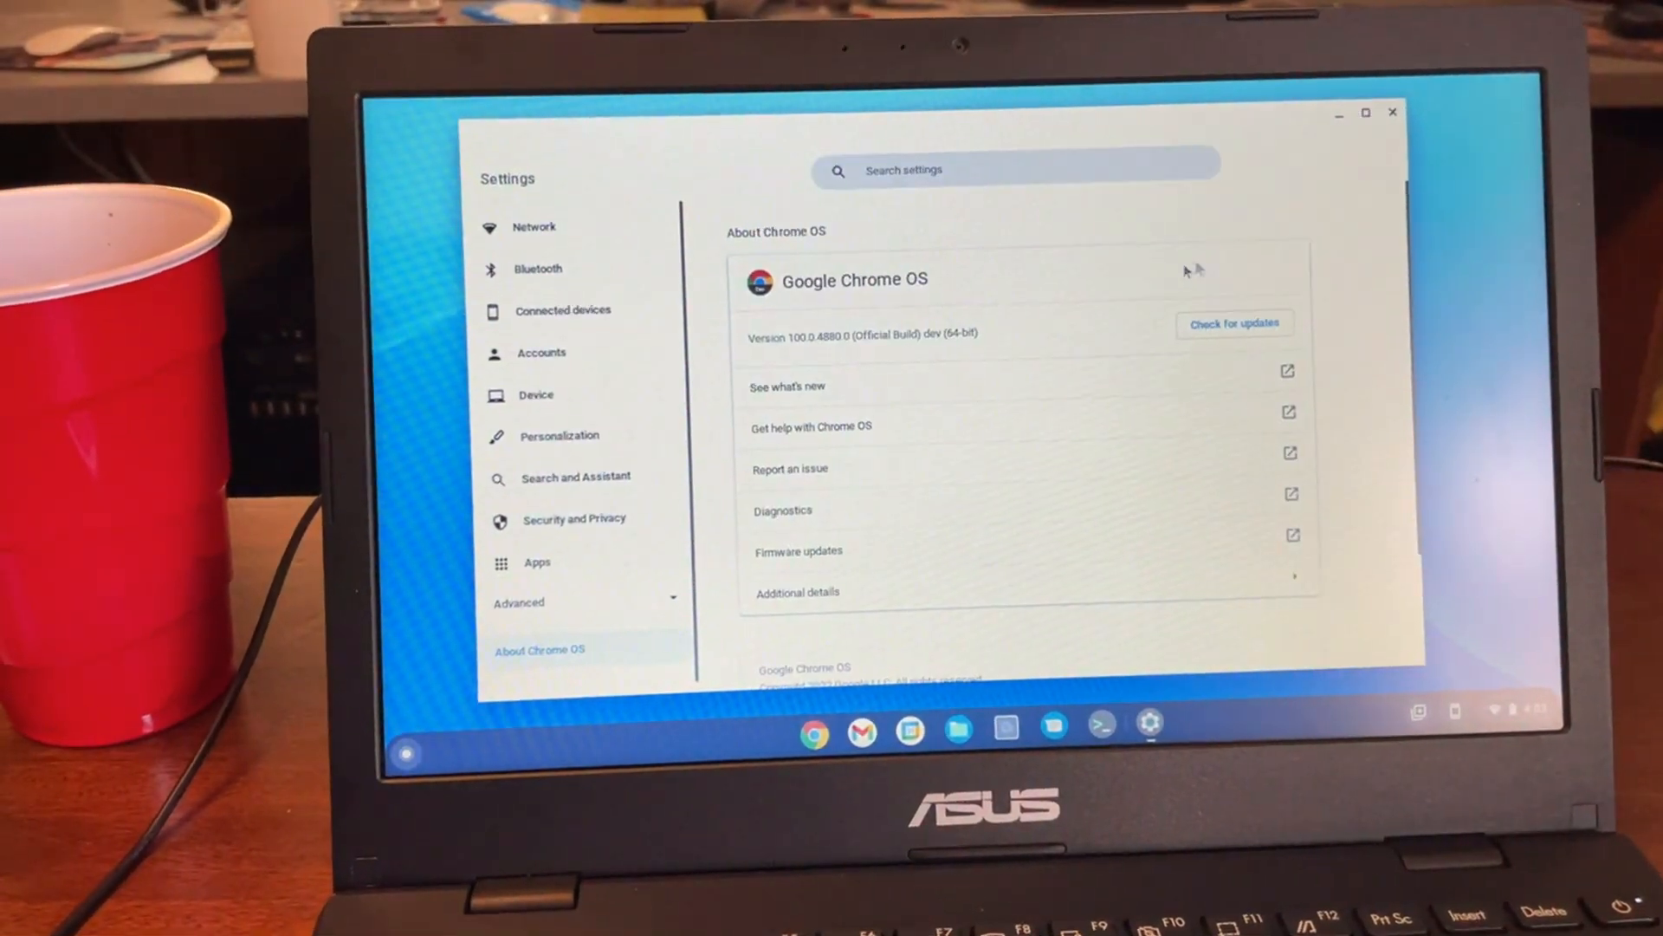
{"action": "left_click", "coordinate": [1233, 323]}
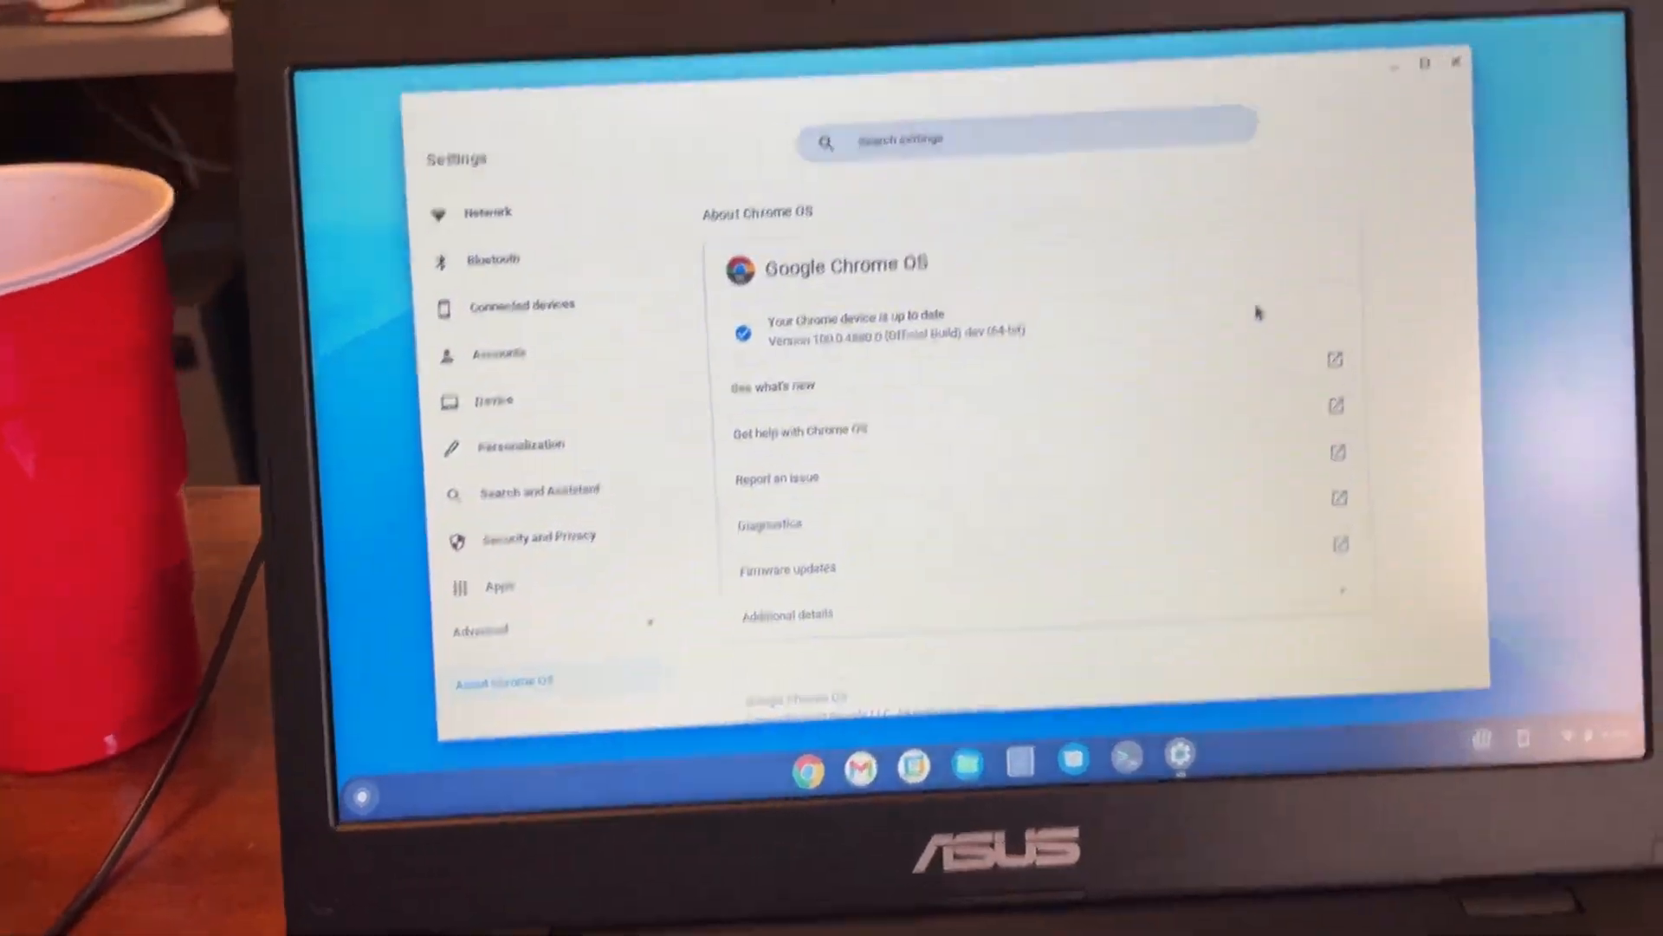